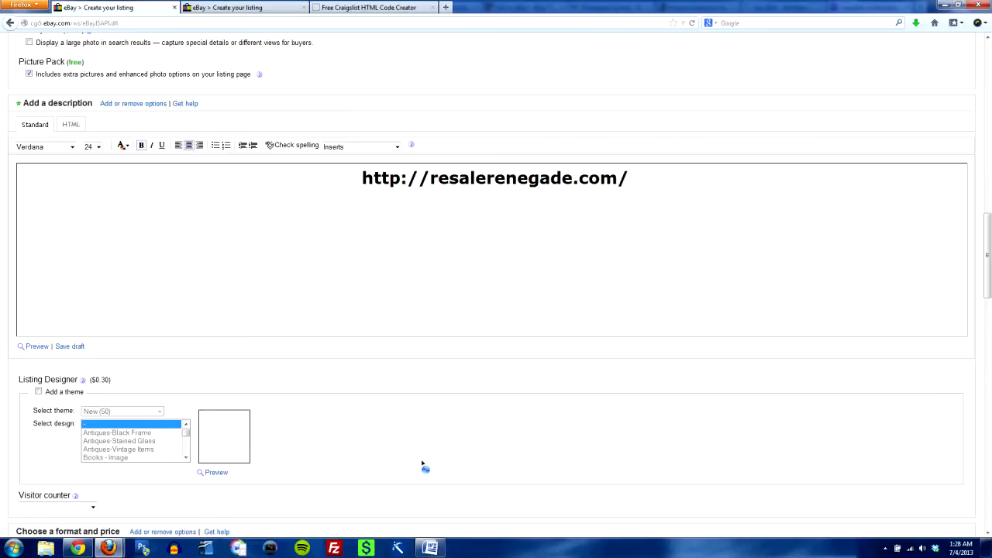
mouse_move(437, 489)
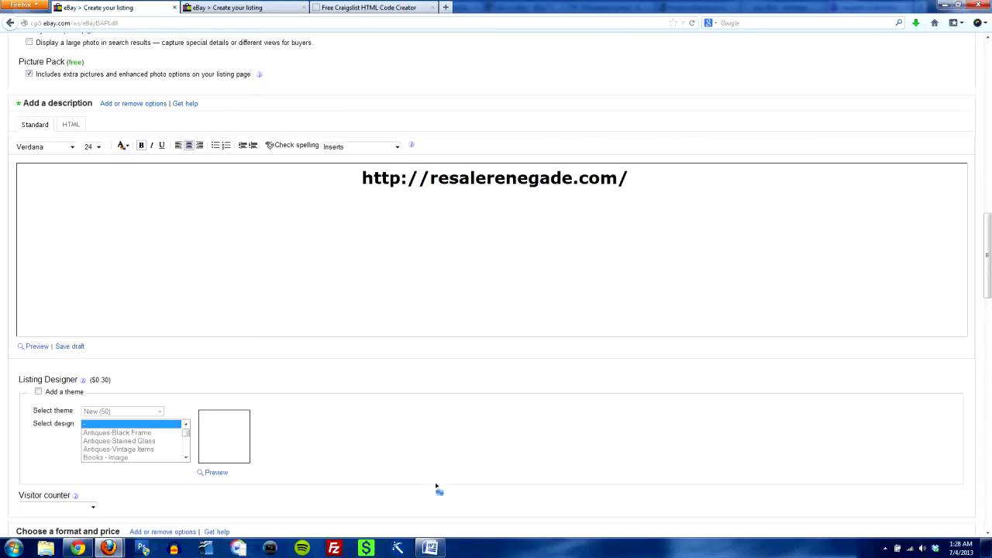
mouse_move(477, 505)
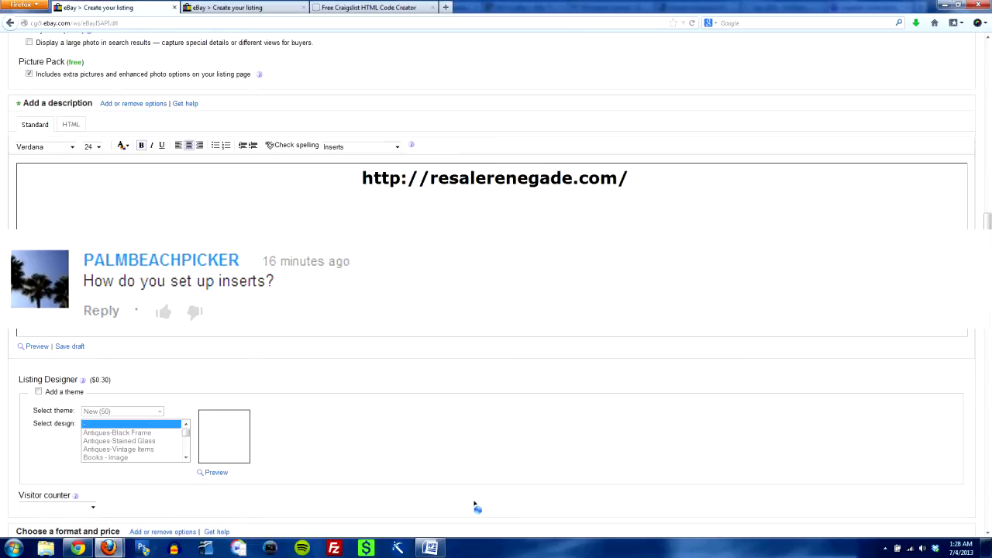
mouse_move(452, 463)
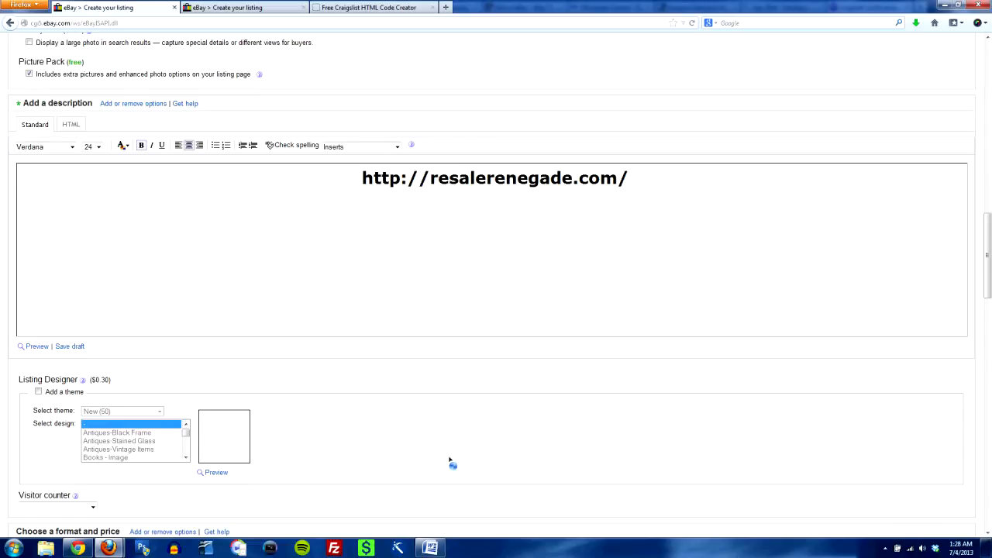
mouse_move(364, 301)
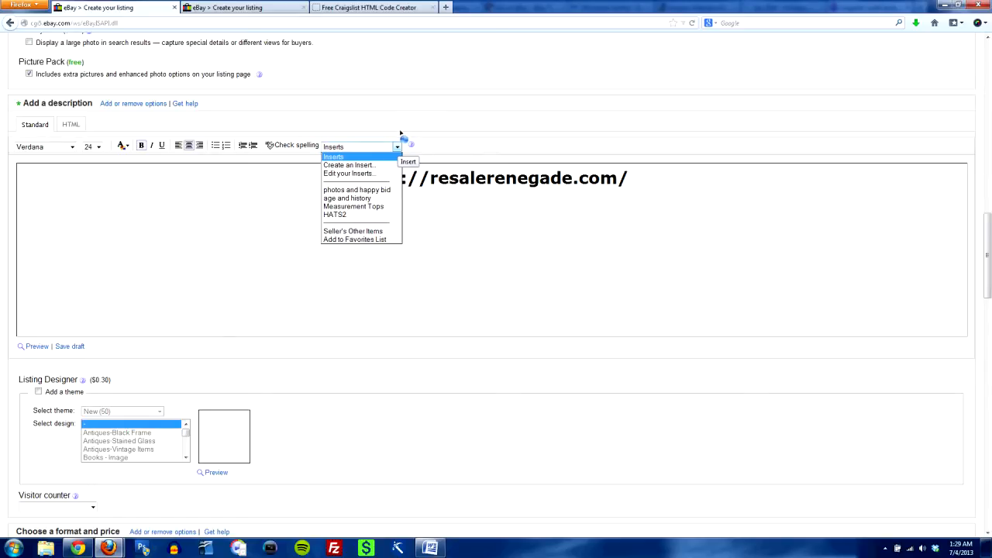
mouse_move(341, 165)
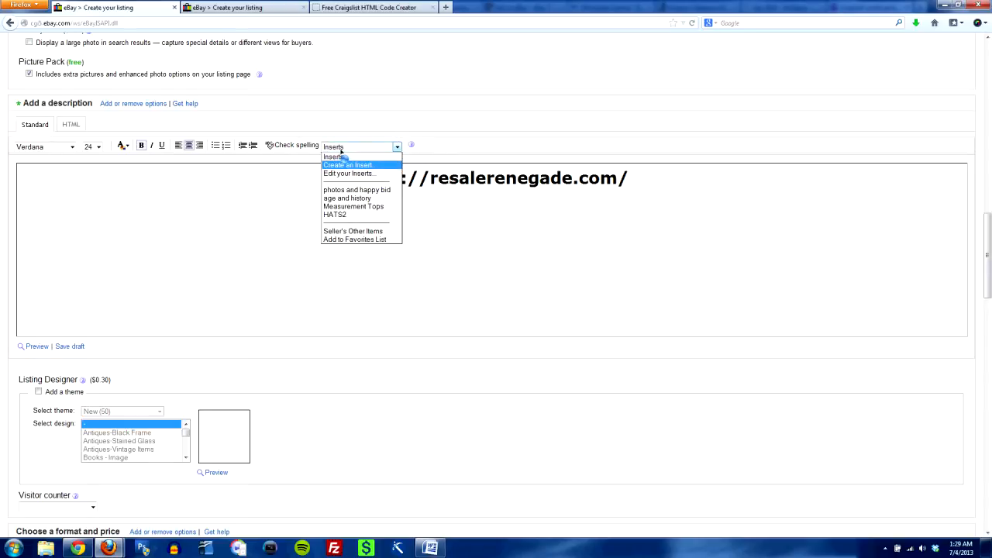
Start a new description insert from the Inserts dropdown's Create an Insert option
click(347, 165)
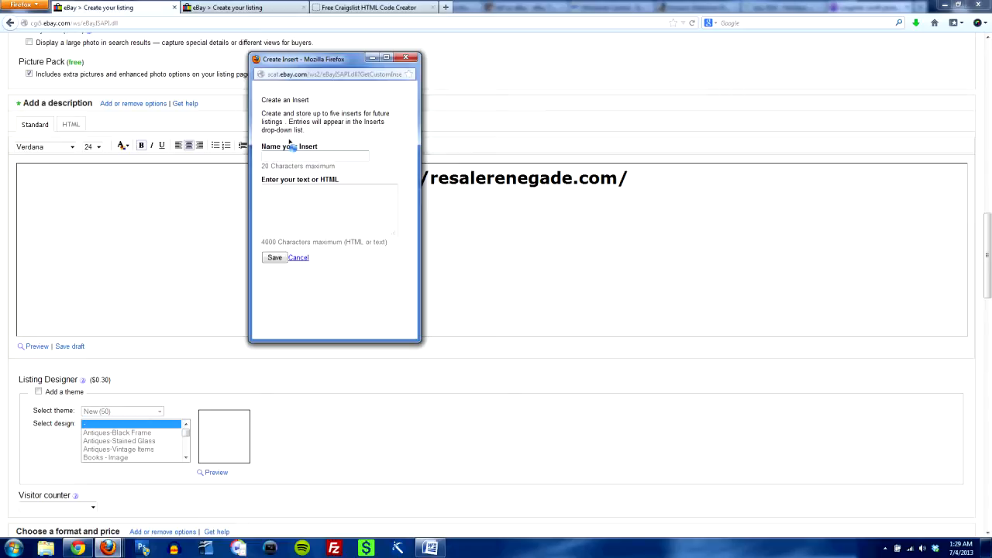
Name the insert 'Hats Testing' and place the cursor in its content box
text(Ha)
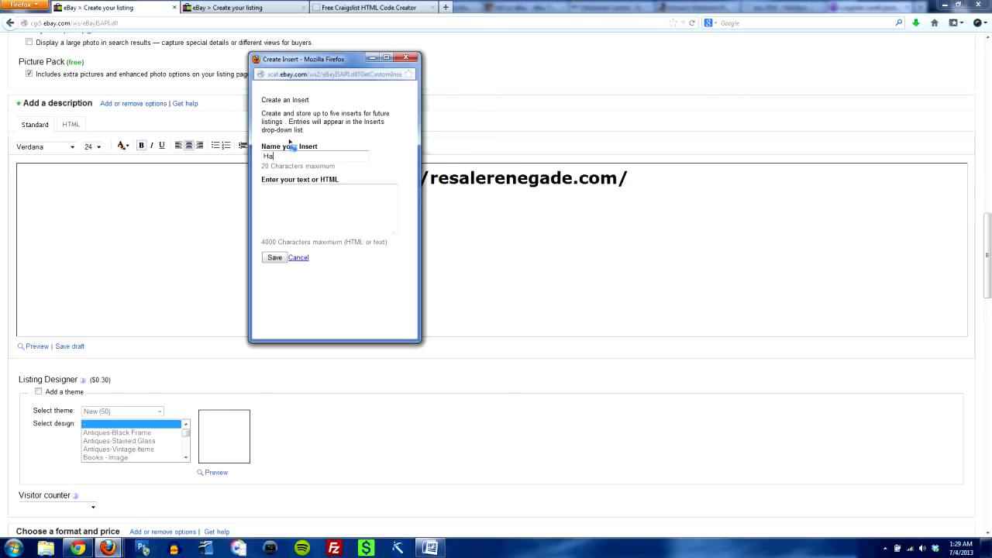
text(ts)
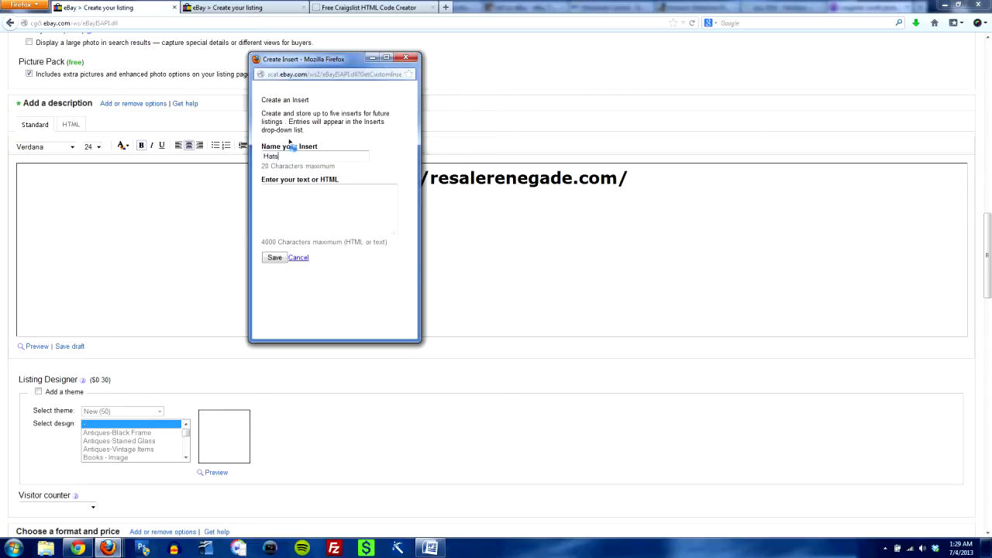
text(Testing)
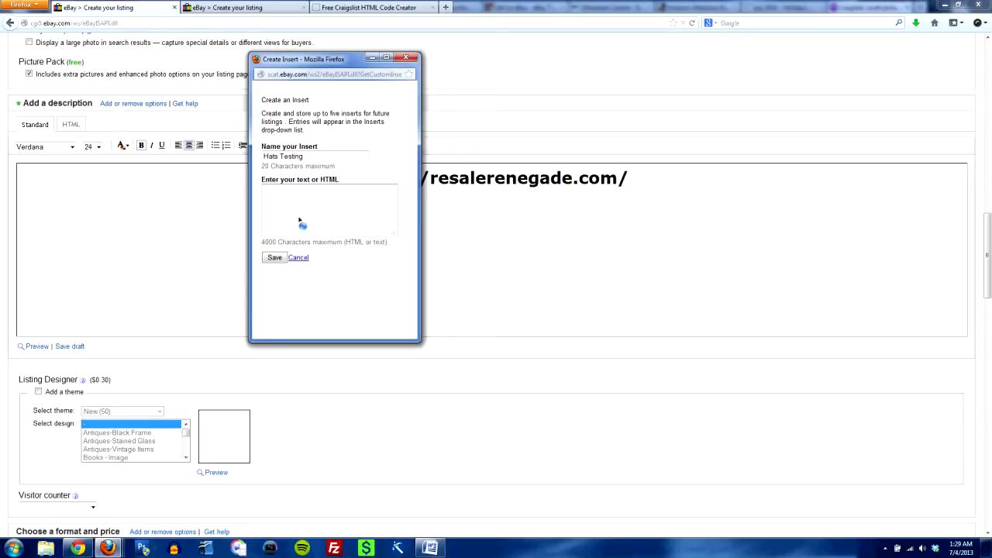
click(372, 7)
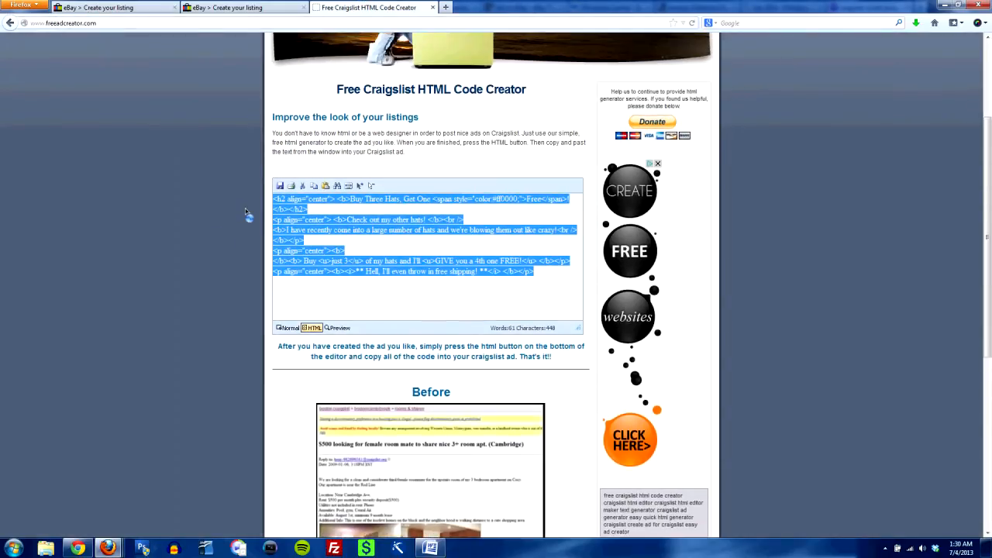
Switch the hat promotion ad in the code creator to its HTML source view
scroll(down, 3)
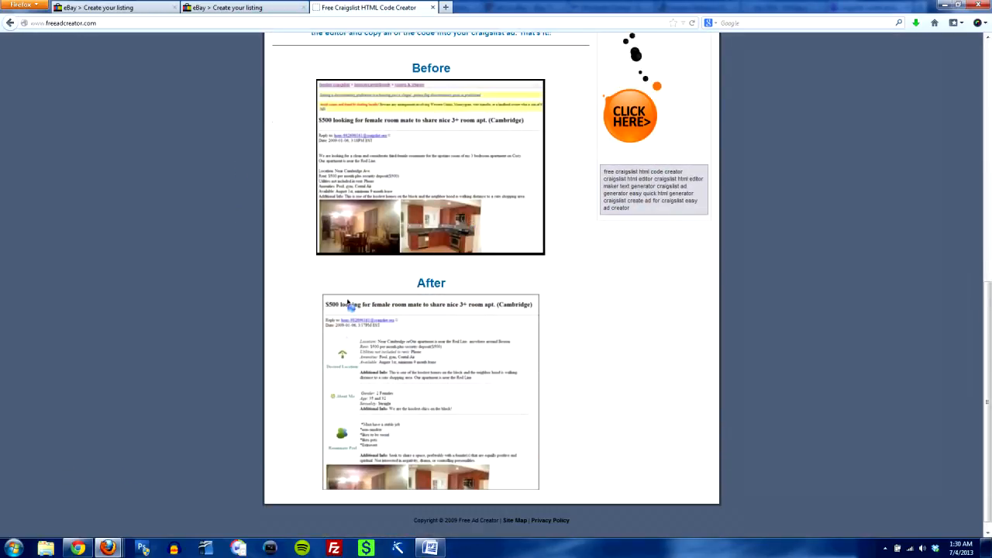
scroll(up, 3)
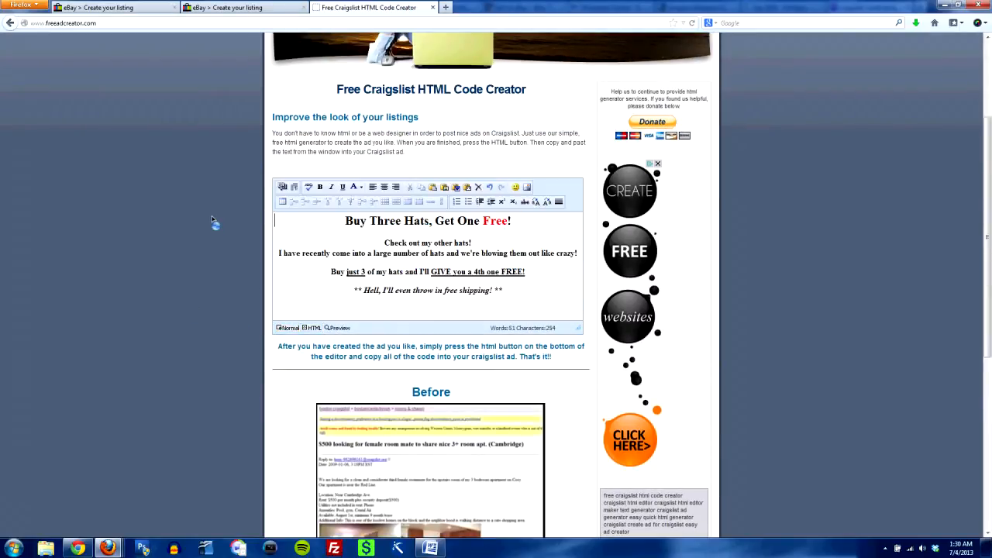
mouse_move(233, 201)
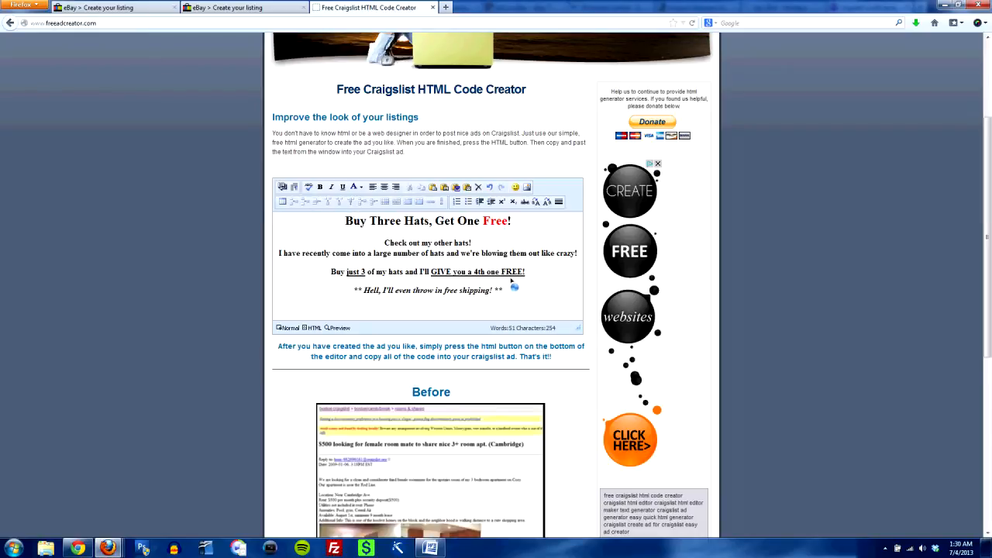
click(310, 327)
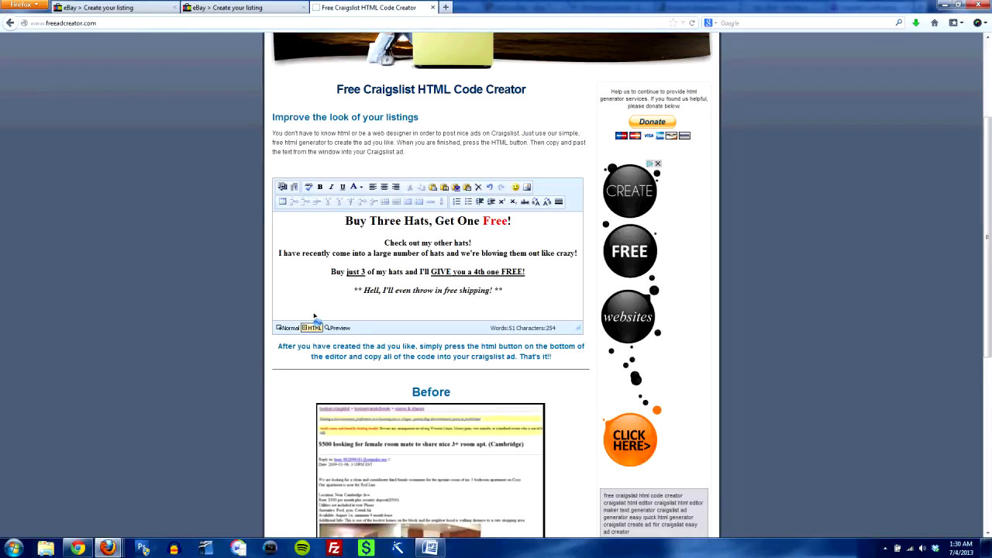
click(311, 327)
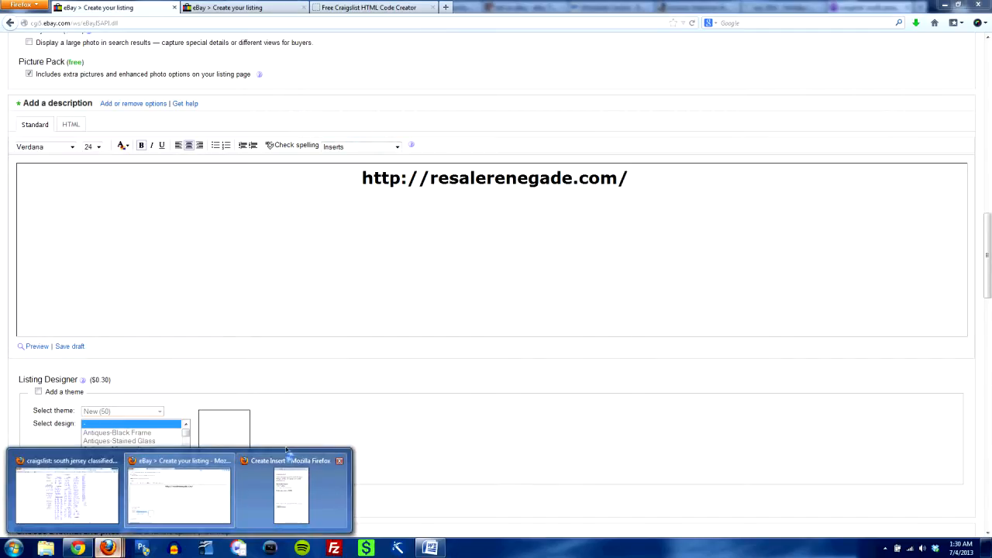
Paste the hat promotion HTML into the Hats Testing insert and finish it
right_click(330, 189)
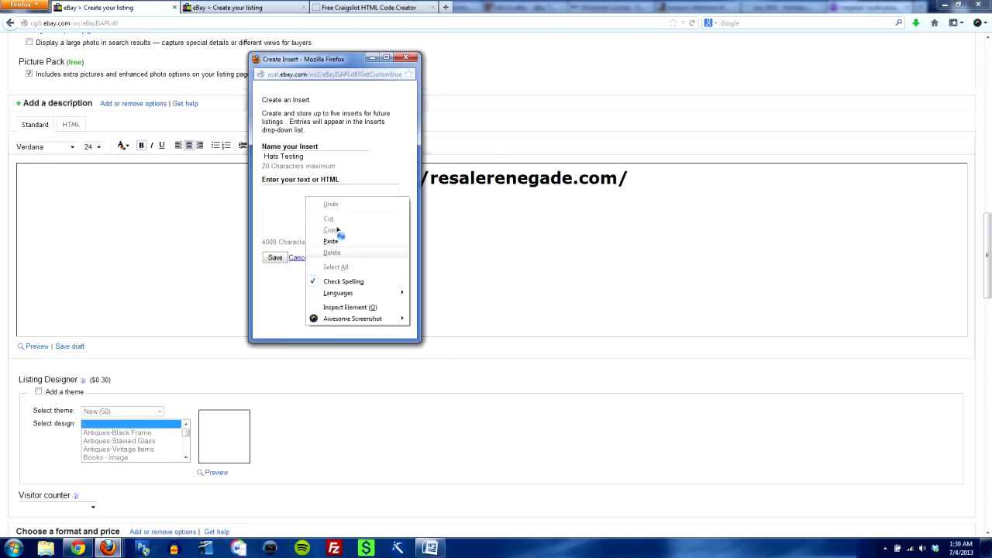
click(331, 241)
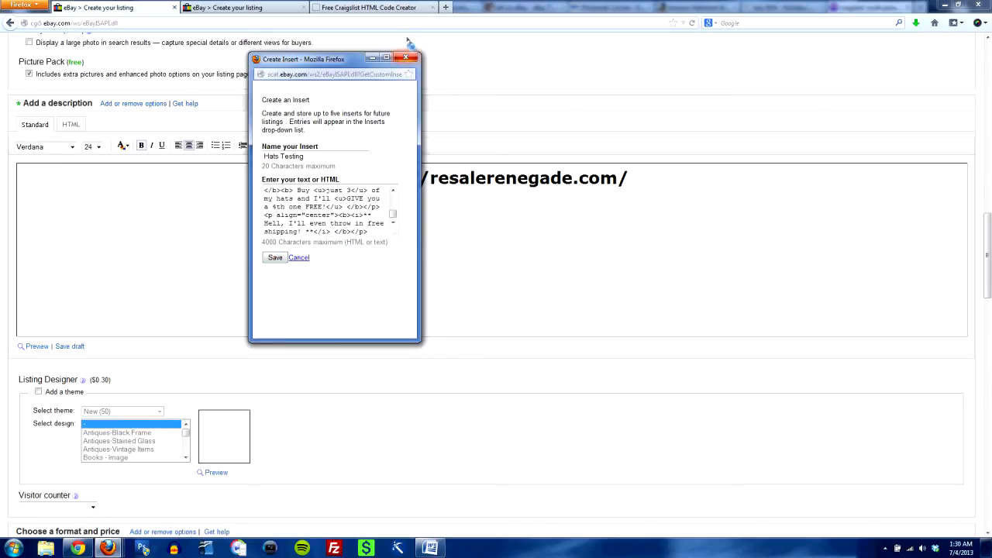
click(405, 58)
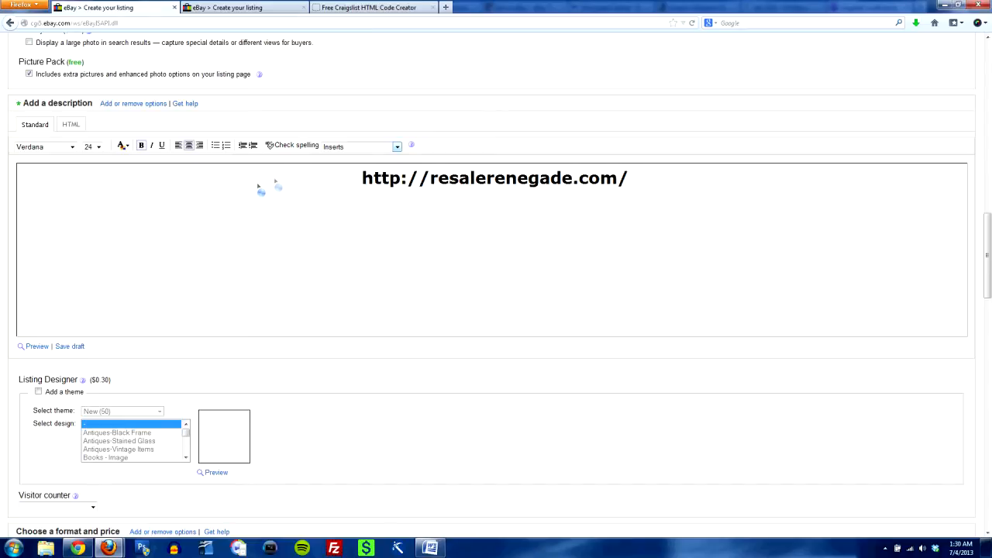
mouse_move(312, 214)
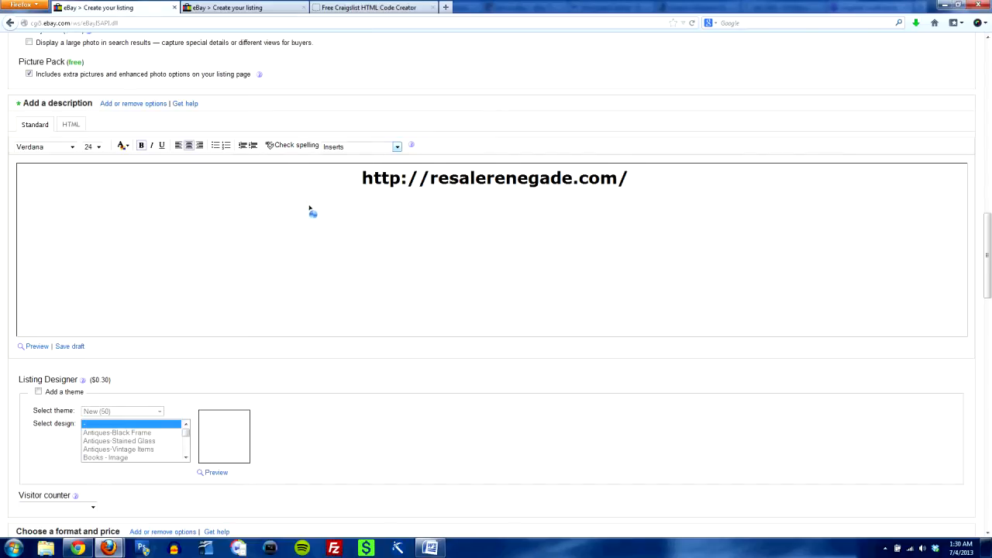
mouse_move(227, 213)
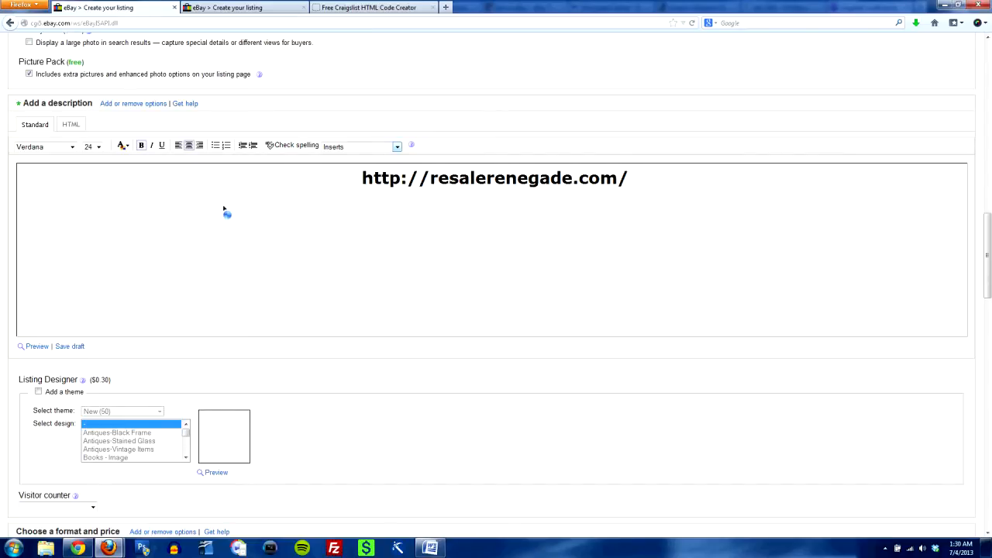
mouse_move(119, 159)
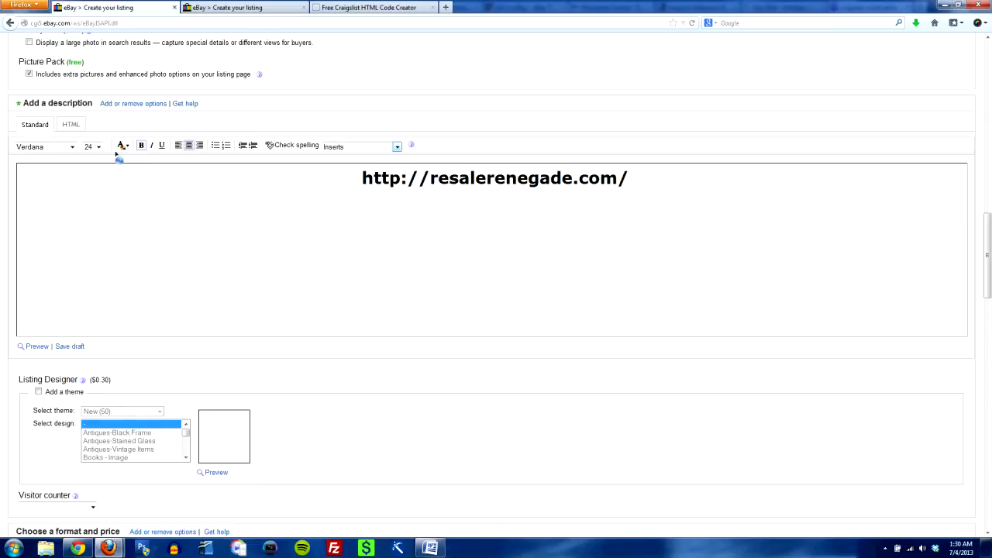
Paste the hat promotion code into the description's HTML source and return to Standard view
click(71, 124)
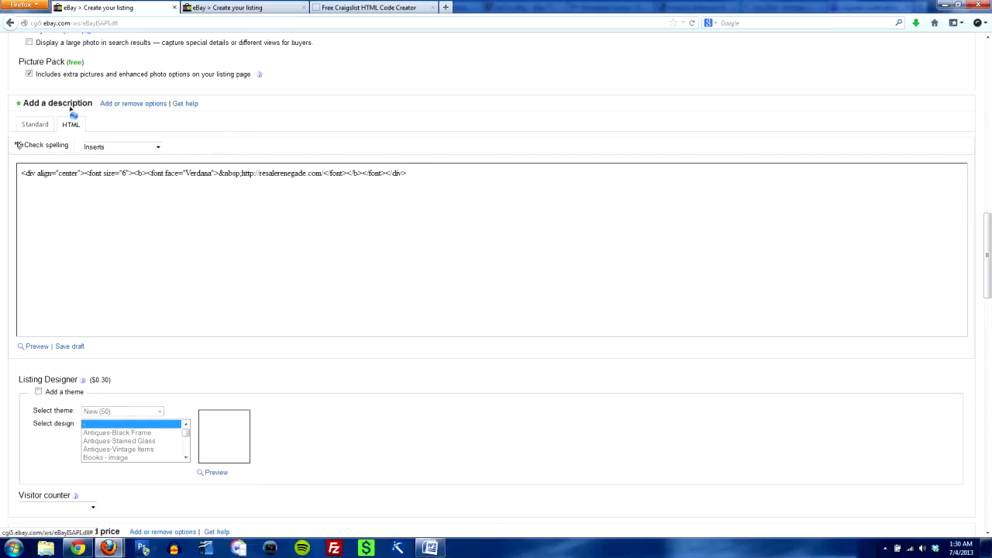
click(445, 182)
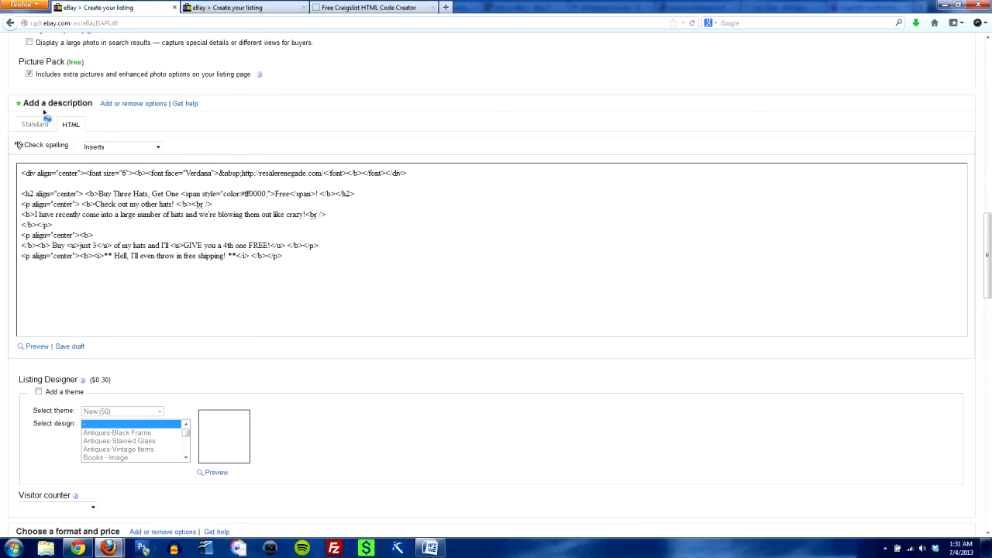
click(34, 124)
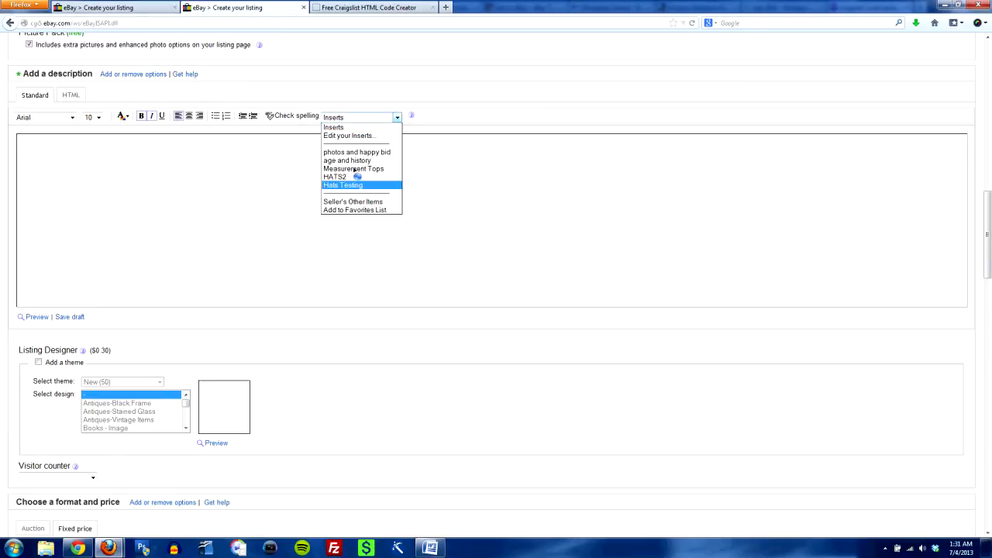
Insert the saved Hats Testing promotion into the second listing's description
click(343, 185)
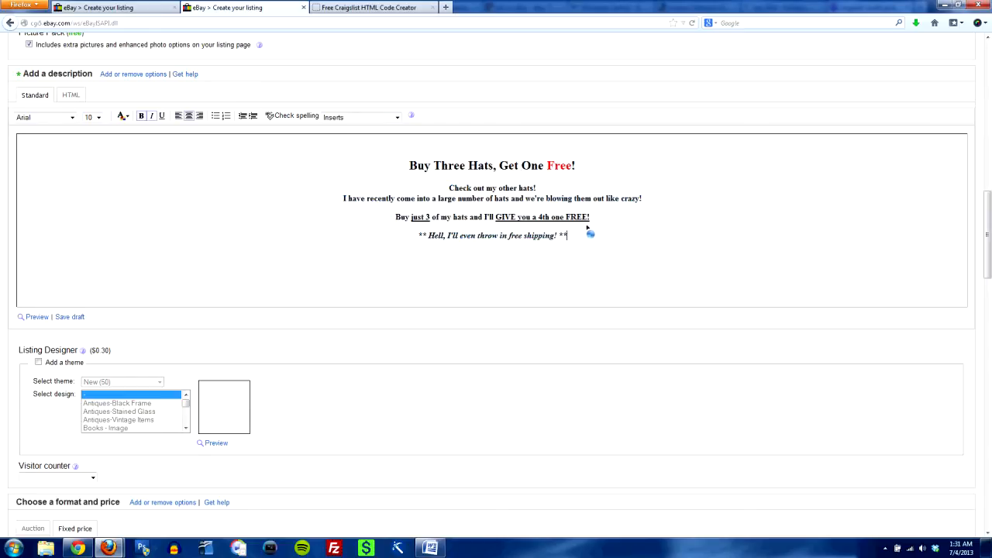
mouse_move(405, 235)
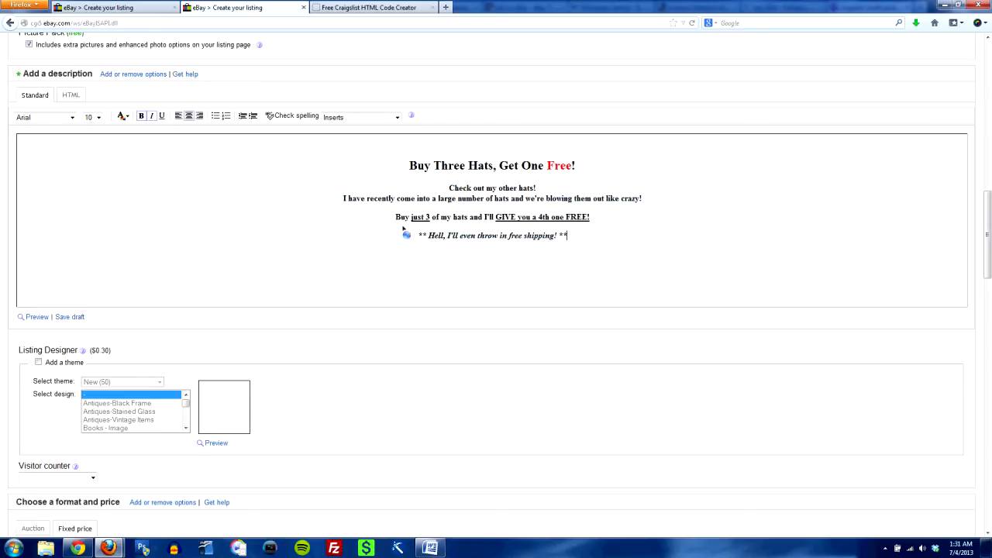